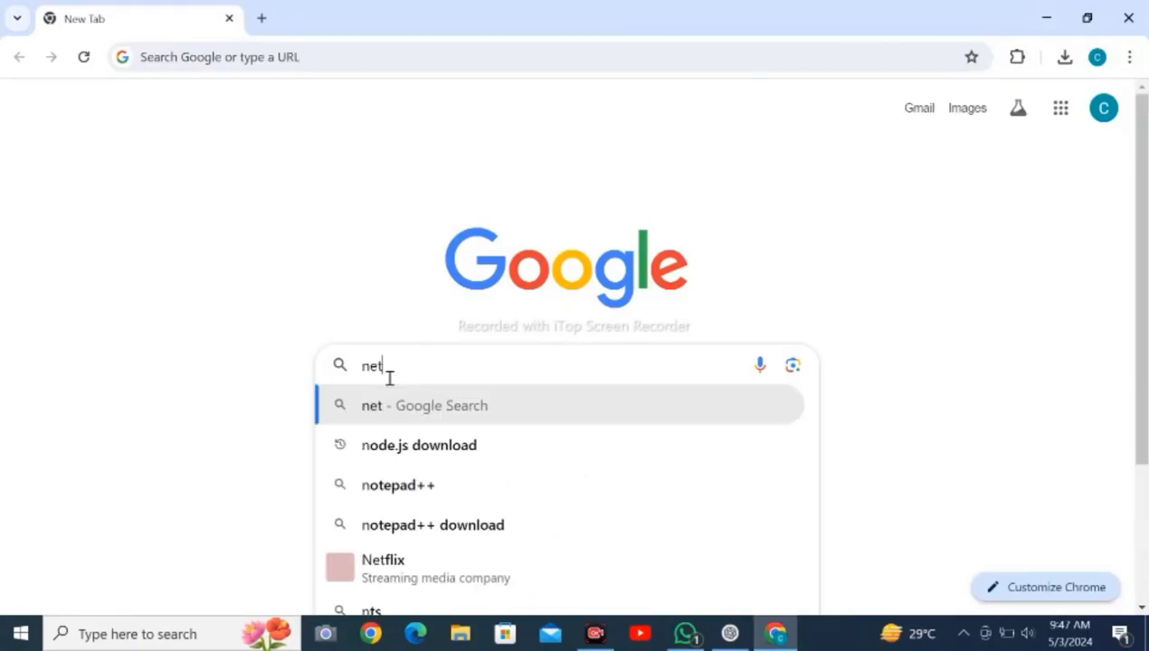
# Run a Google search for "netsuite download free"
pyautogui.write('suite')
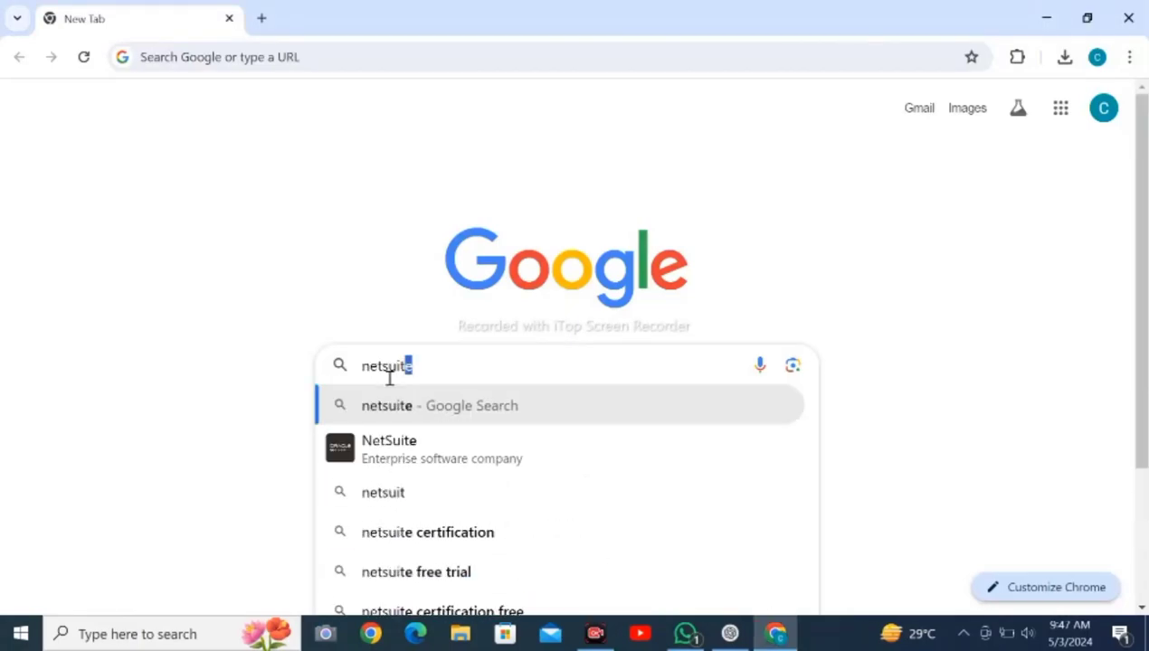
pyautogui.write('d')
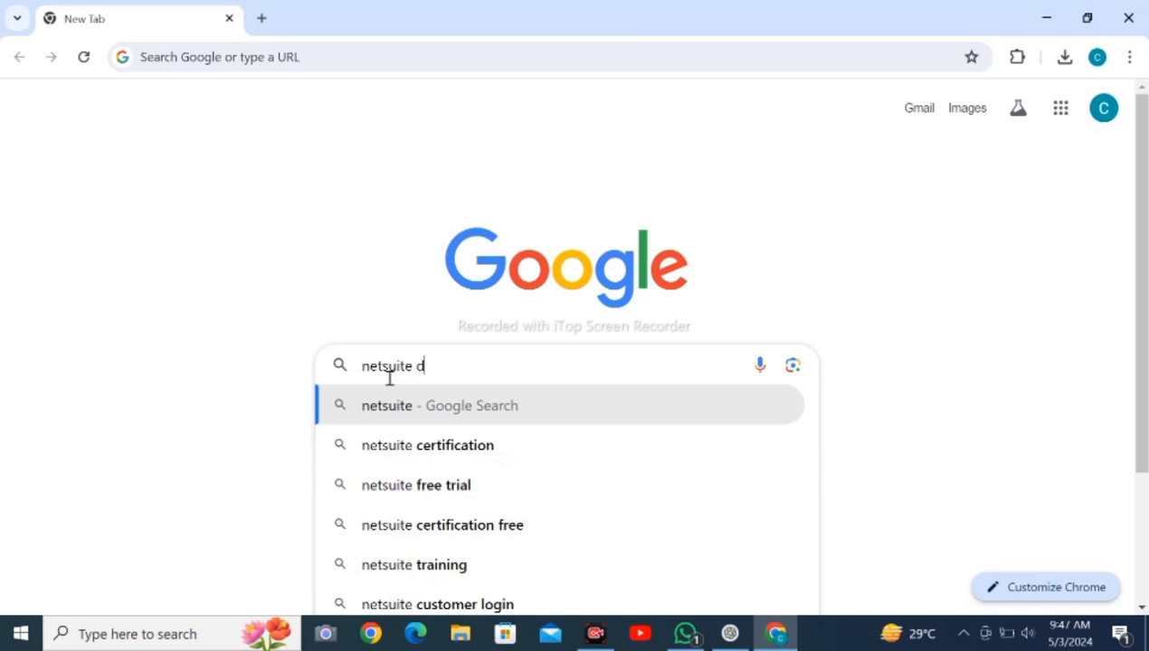
pyautogui.write('ownload free')
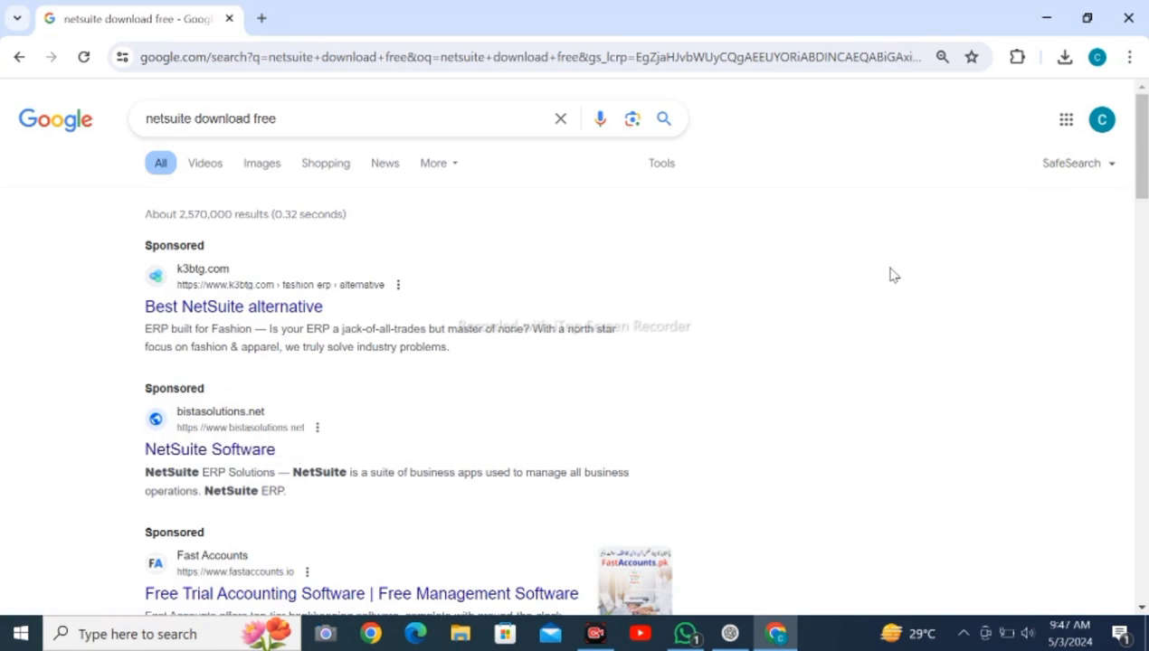
# Scroll the results to reveal the official NetSuite site listing
pyautogui.scroll(-3)
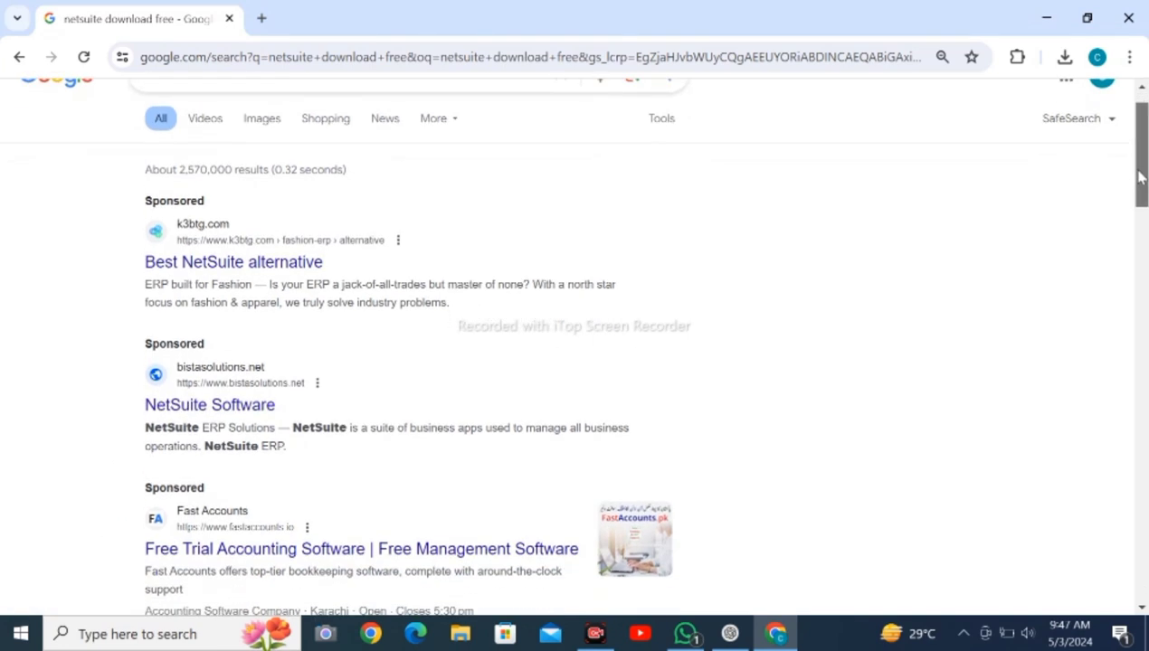
pyautogui.scroll(-3)
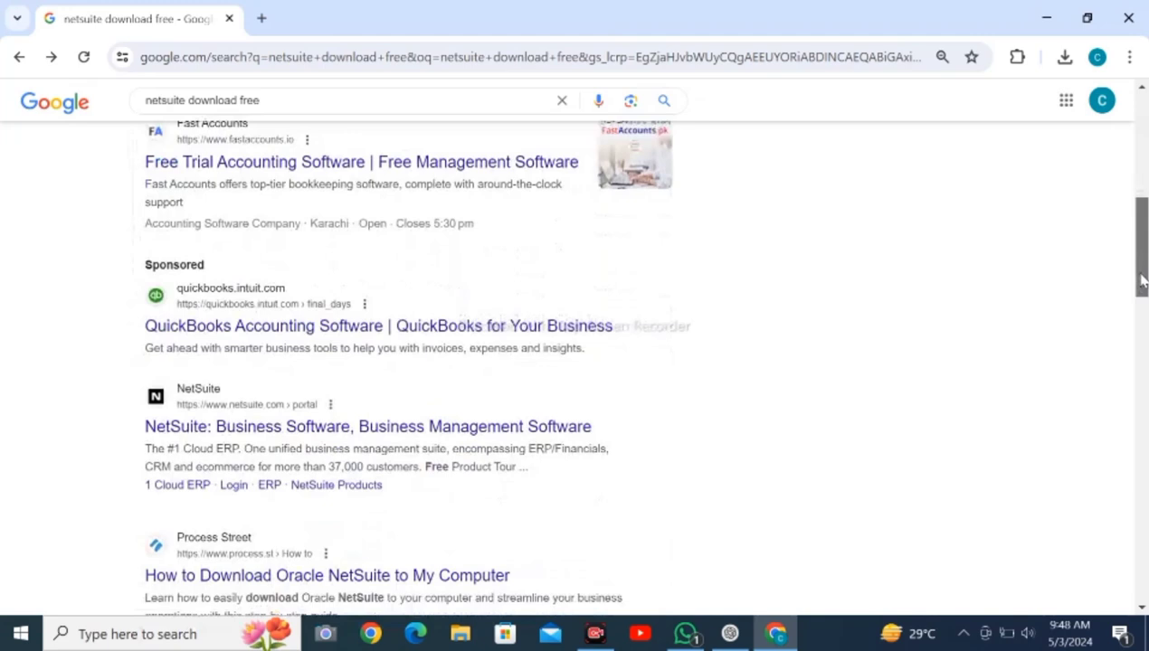
pyautogui.scroll(-3)
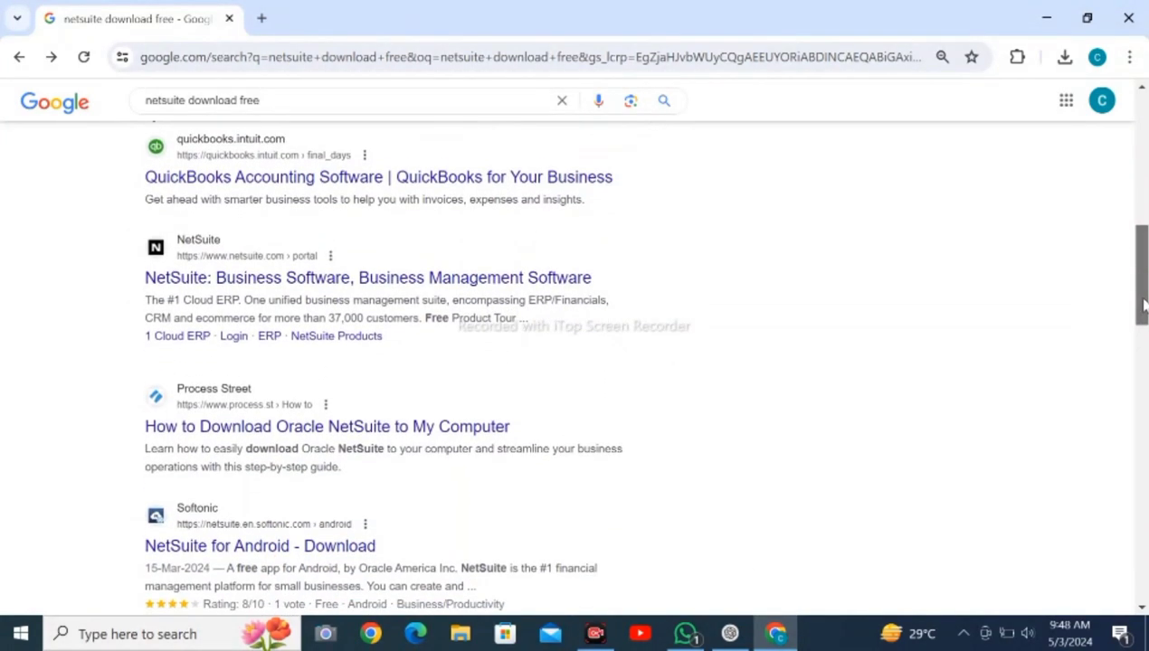
pyautogui.moveTo(174, 283)
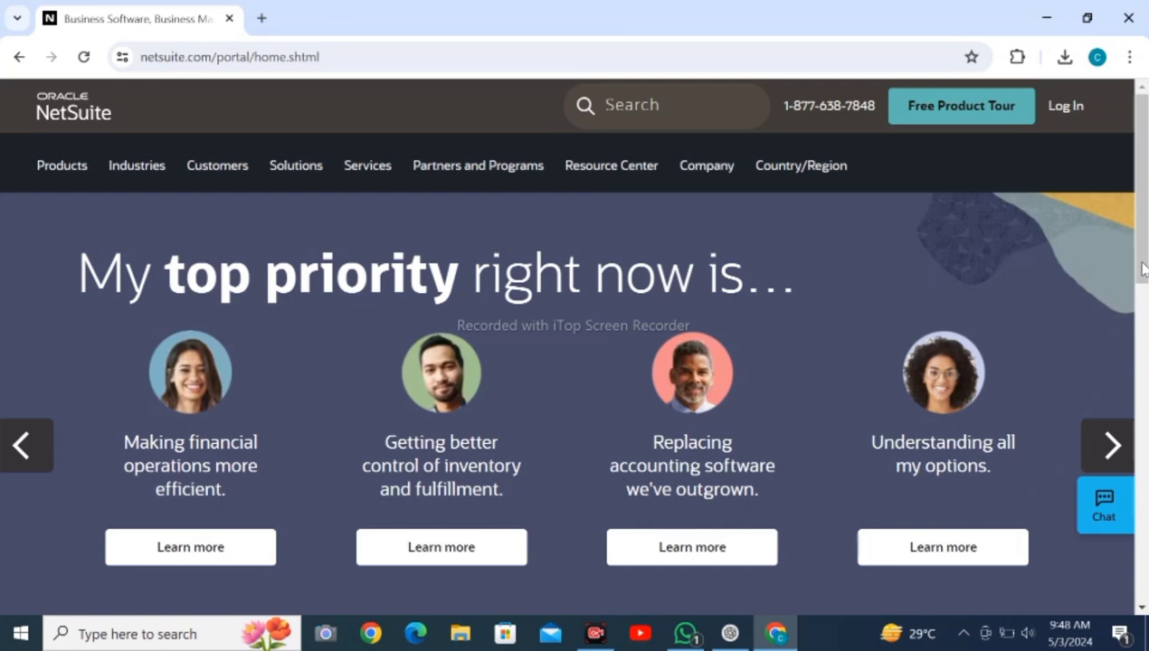
# Reach the Free Product Tour button on the homepage and launch the sign-up form
pyautogui.scroll(-3)
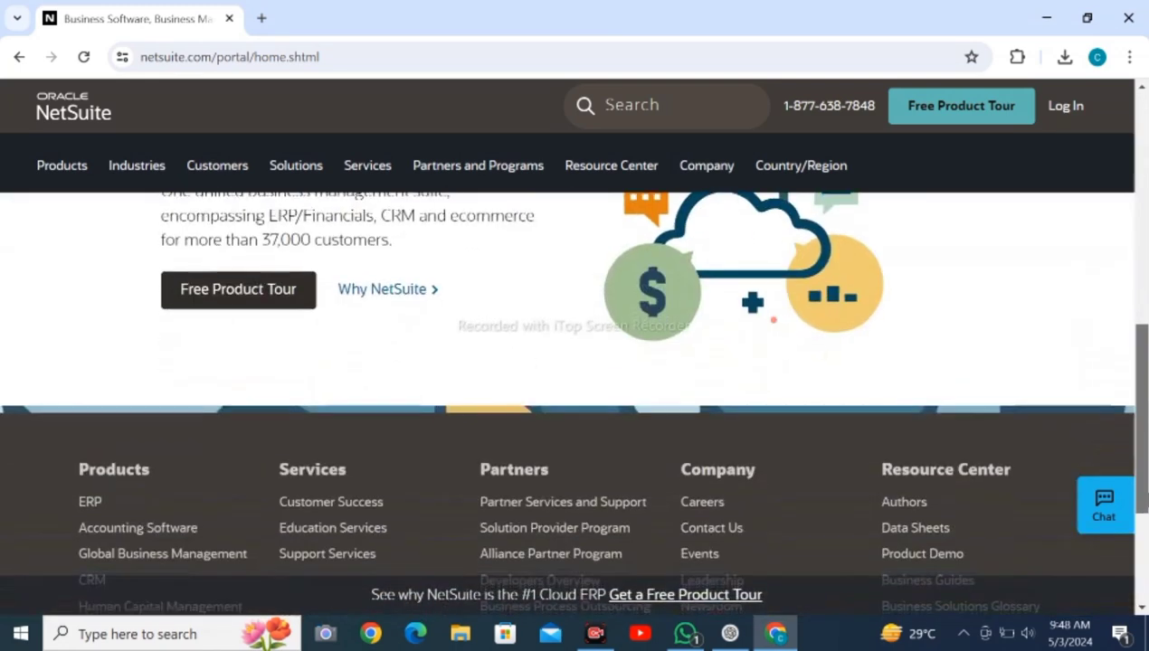
pyautogui.scroll(-3)
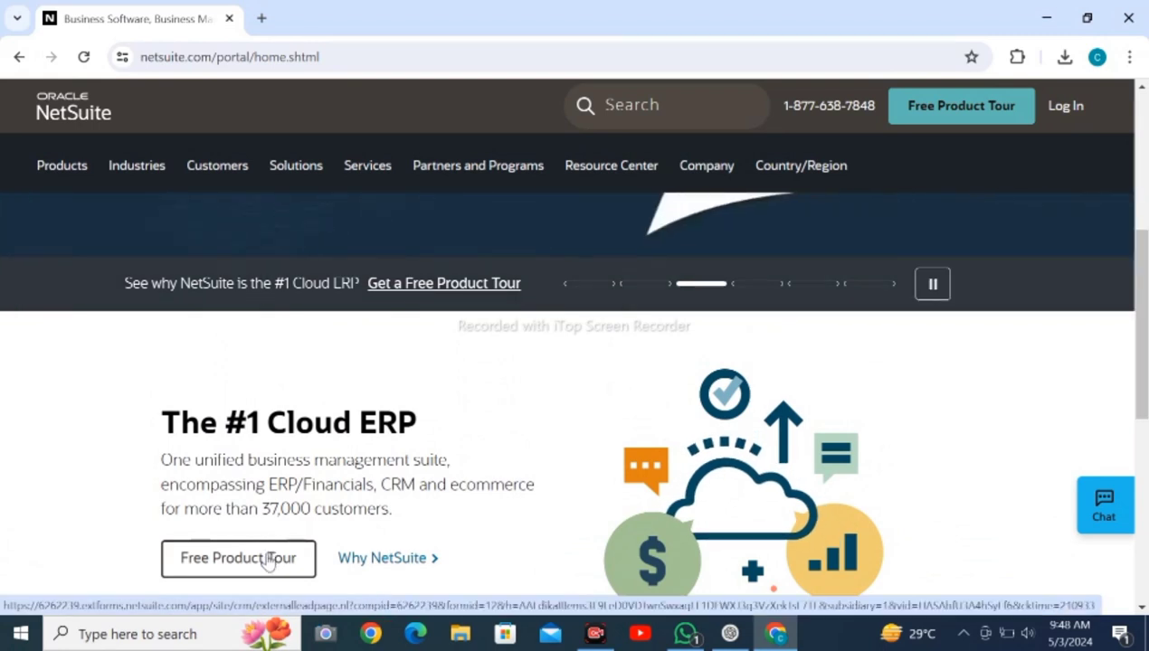
pyautogui.moveTo(405, 481)
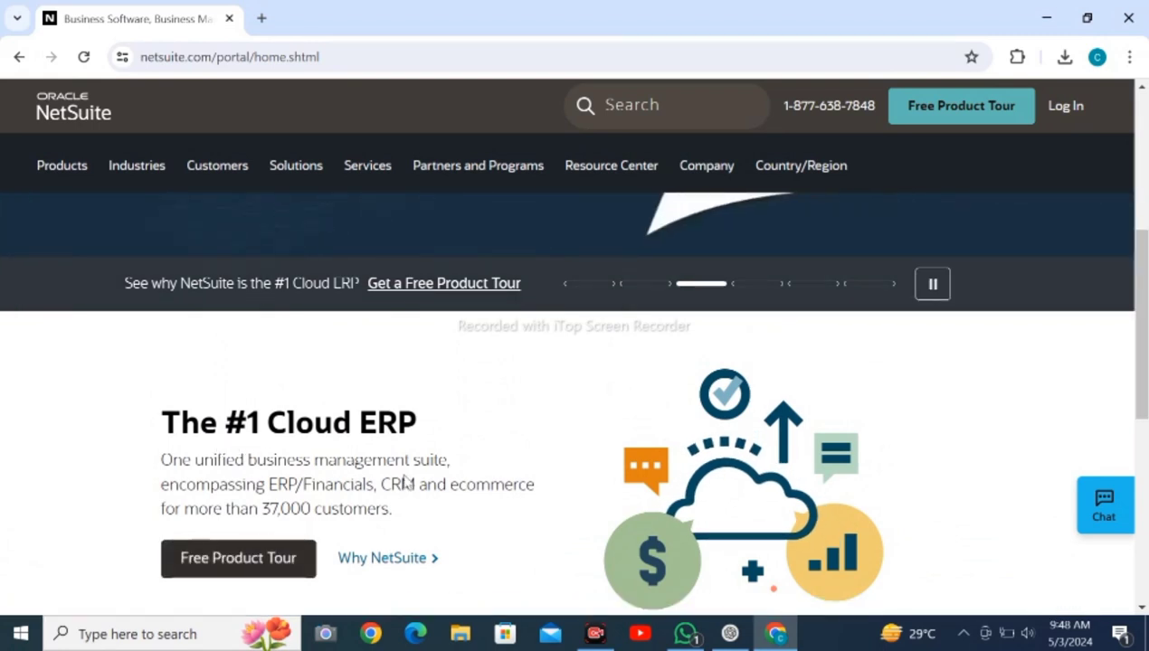
pyautogui.moveTo(446, 505)
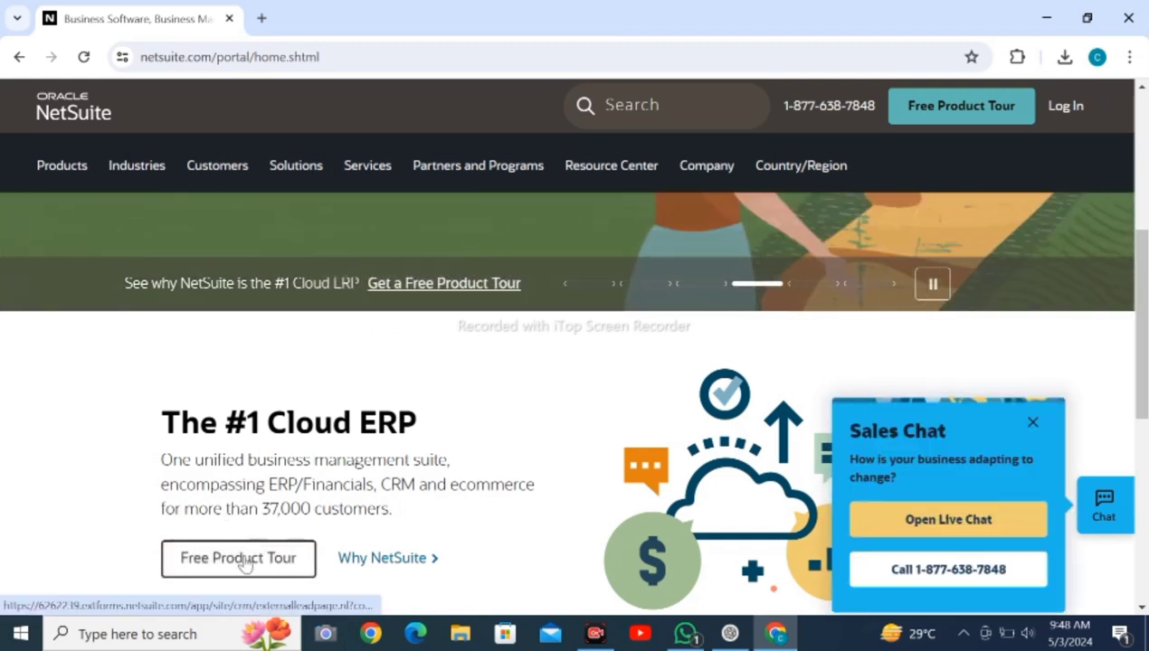
pyautogui.click(238, 558)
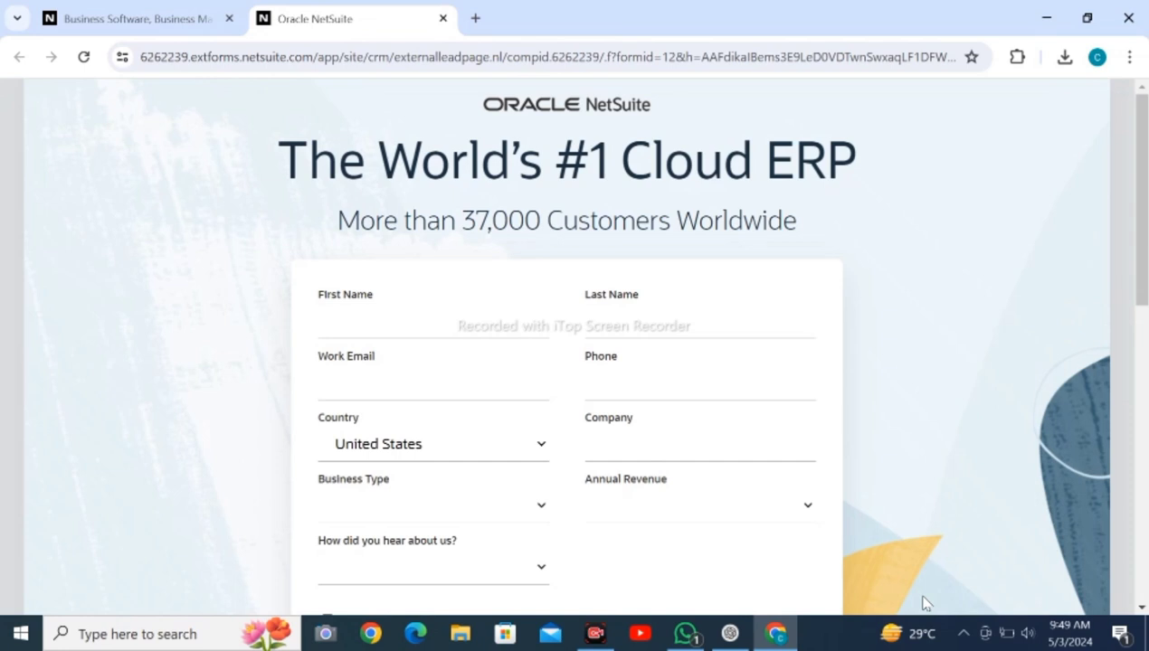
# Opt in to Oracle marketing communications, submit the tour request, and highlight the thank-you message
pyautogui.scroll(-3)
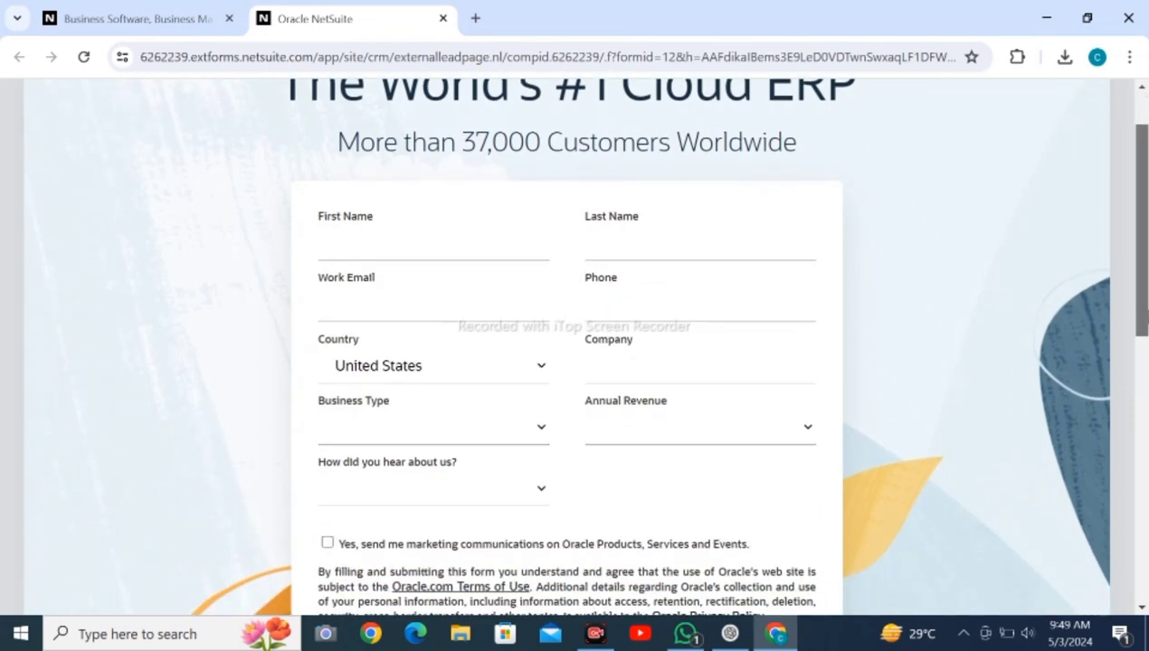
pyautogui.scroll(-3)
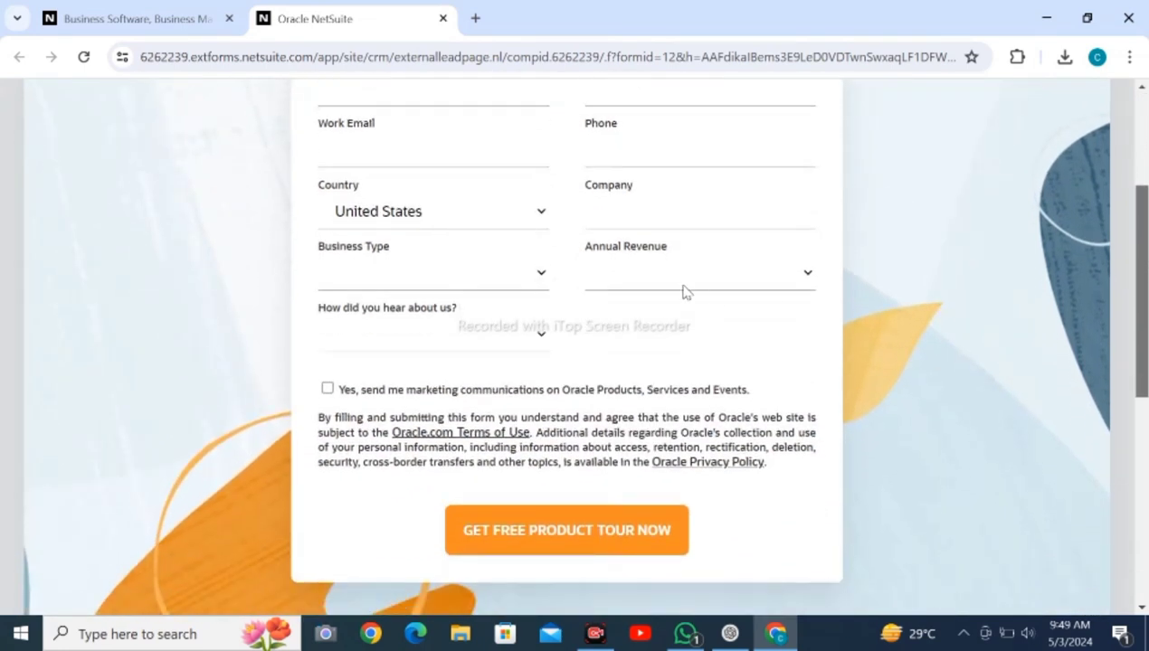
pyautogui.click(328, 388)
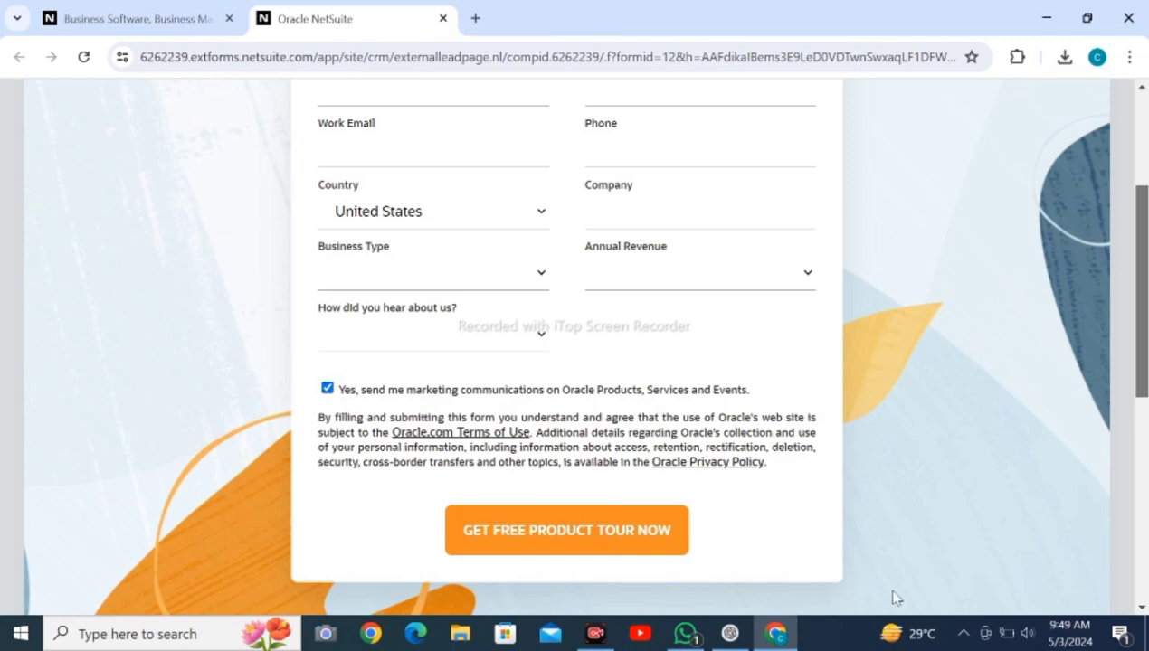
pyautogui.click(566, 530)
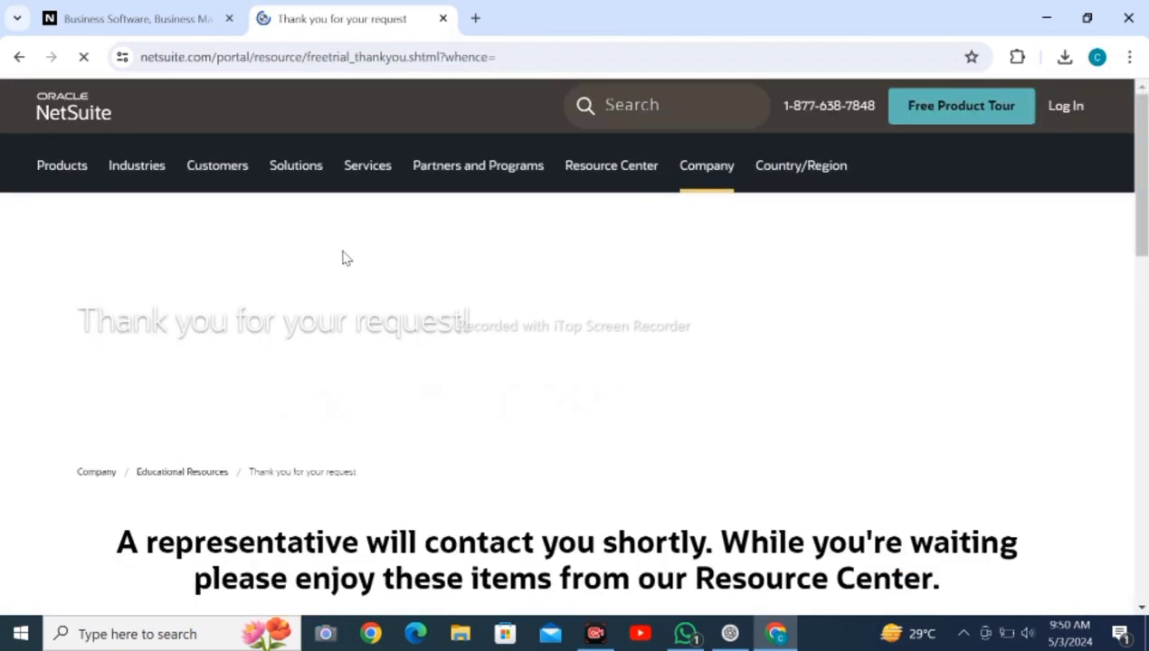
pyautogui.tripleClick(272, 320)
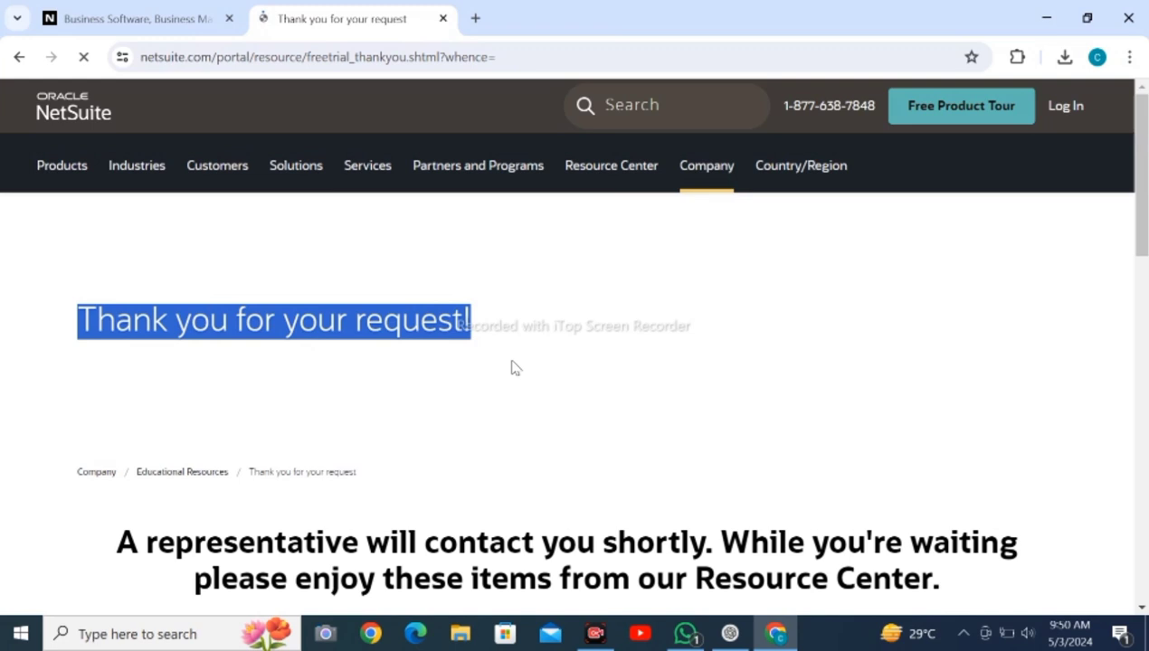